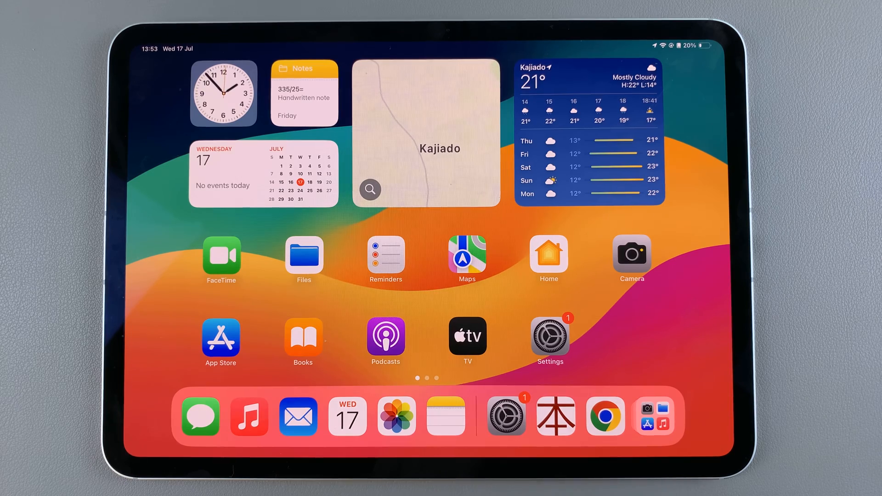
Go to the Screen Time page in Settings from the Home Screen.
left_click(549, 336)
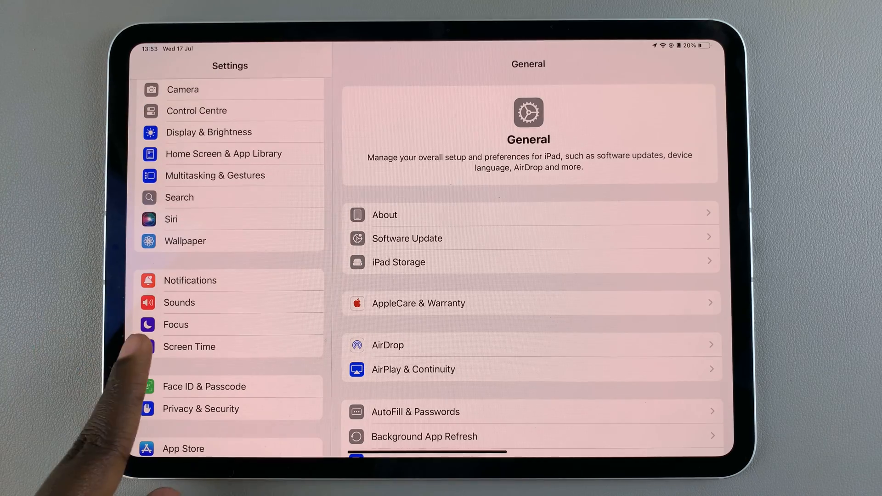
left_click(189, 347)
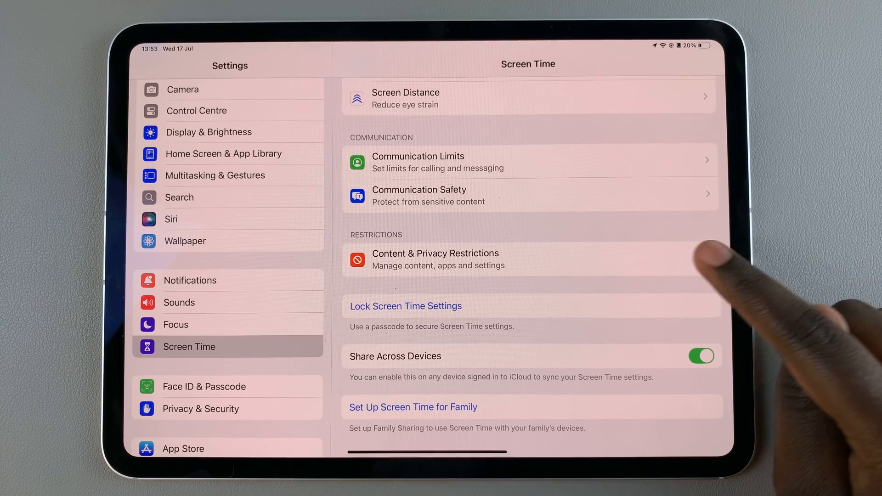
Switch Safari off under Content & Privacy Restrictions > Allowed Apps & Features.
left_click(434, 259)
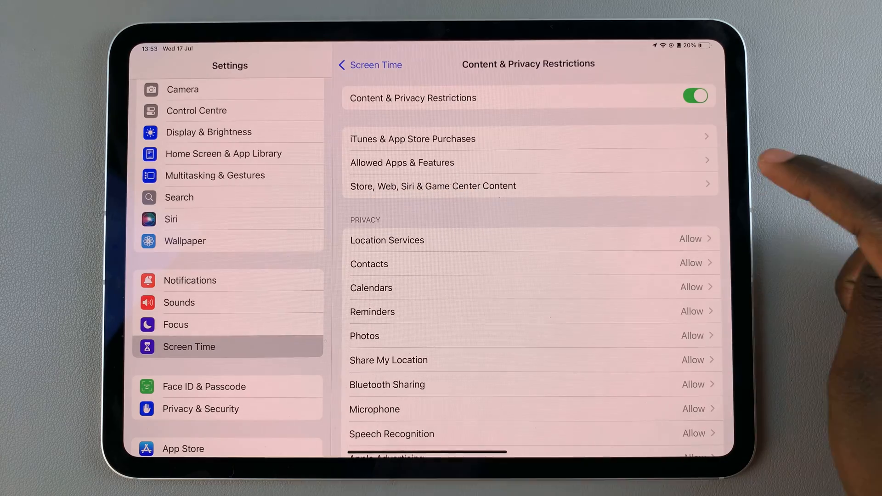
left_click(401, 162)
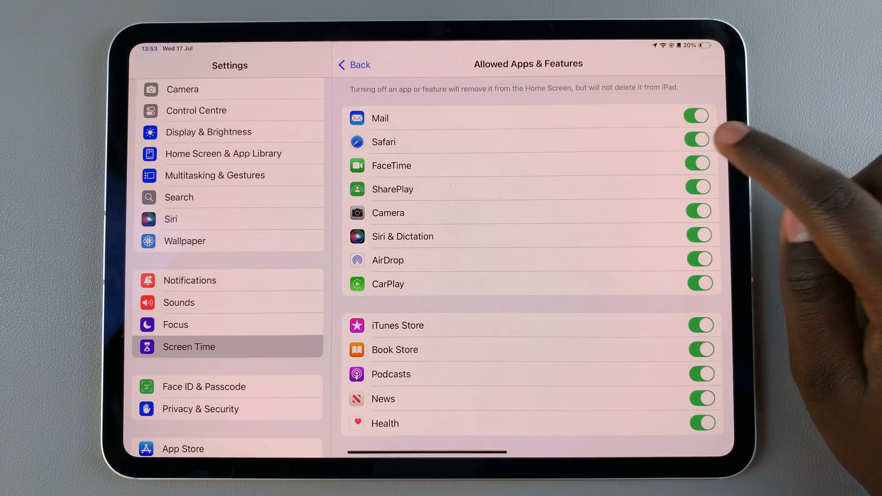
left_click(697, 142)
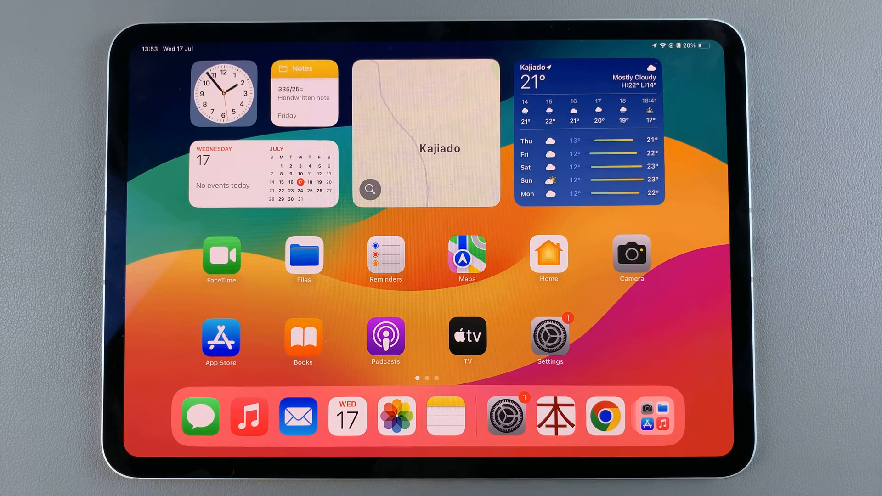
Search the App Library for 'Safari', see No Results, and cancel the search.
scroll("left", 3)
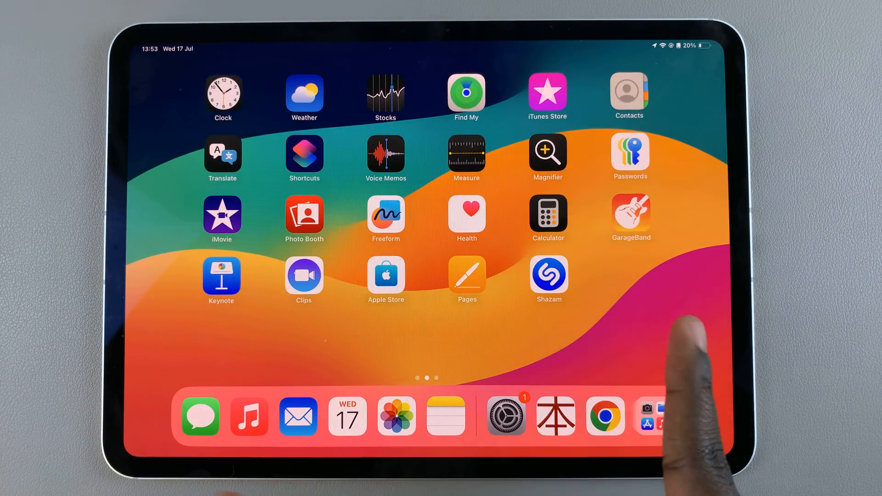
scroll("left", 3)
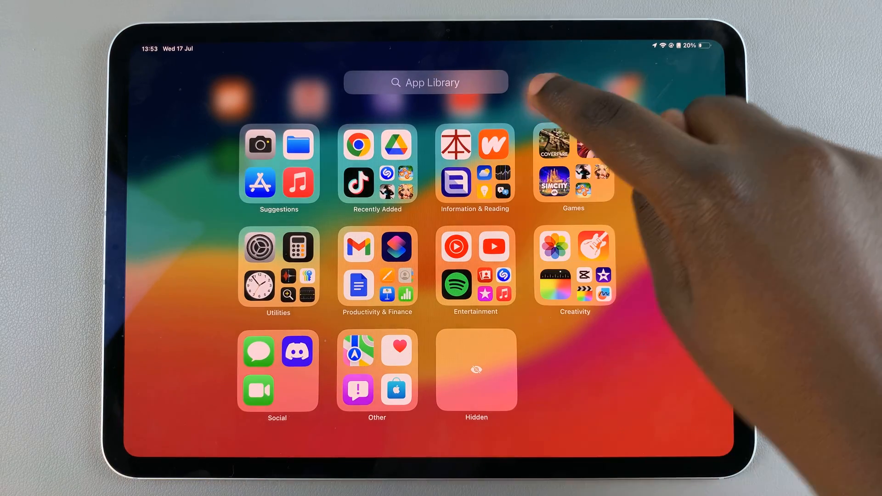
left_click(426, 82)
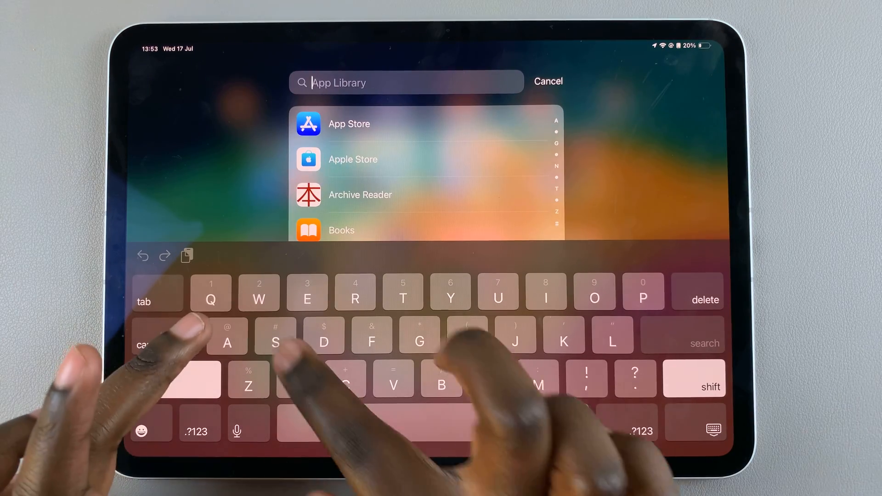
type("Safari")
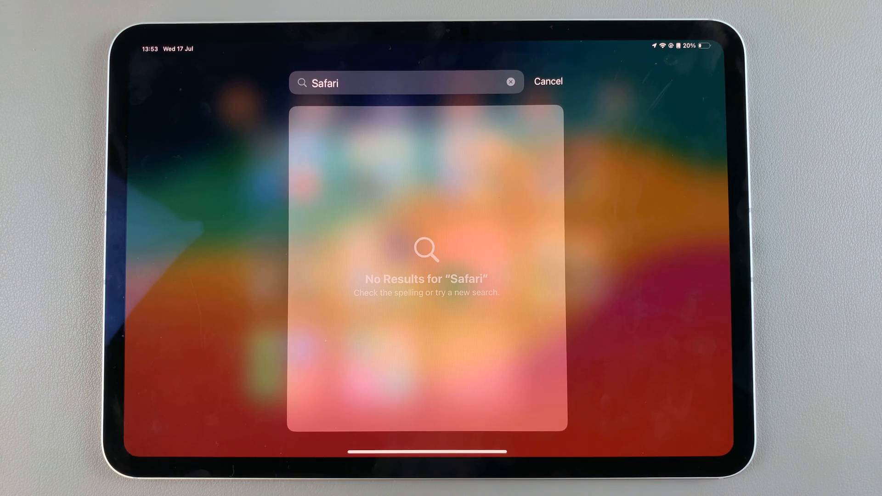
left_click(548, 82)
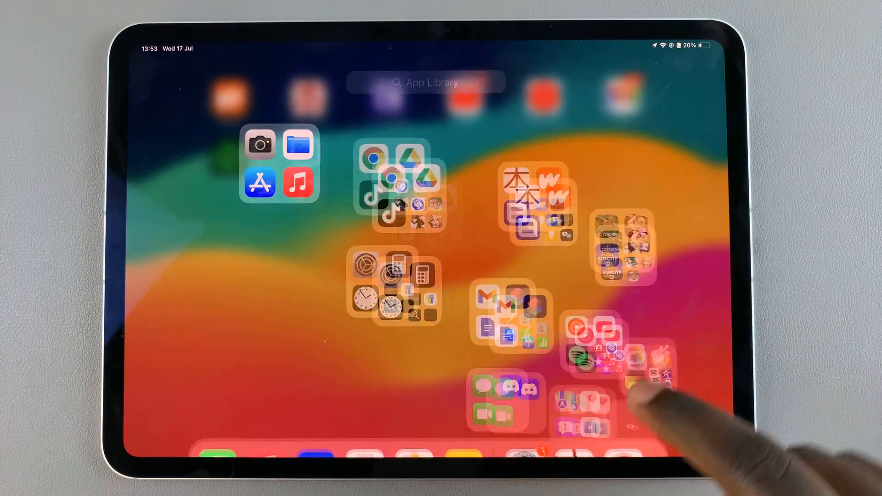